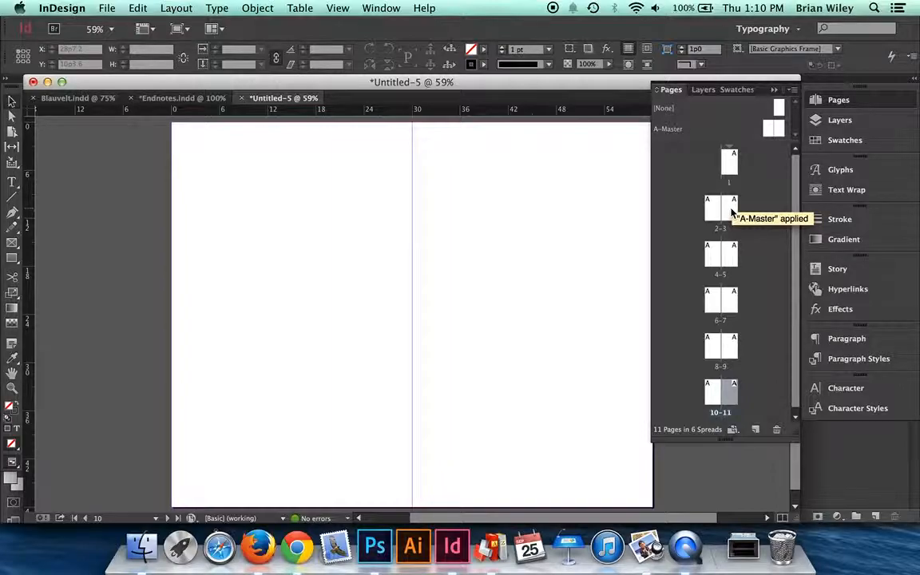
mouse_move(731, 263)
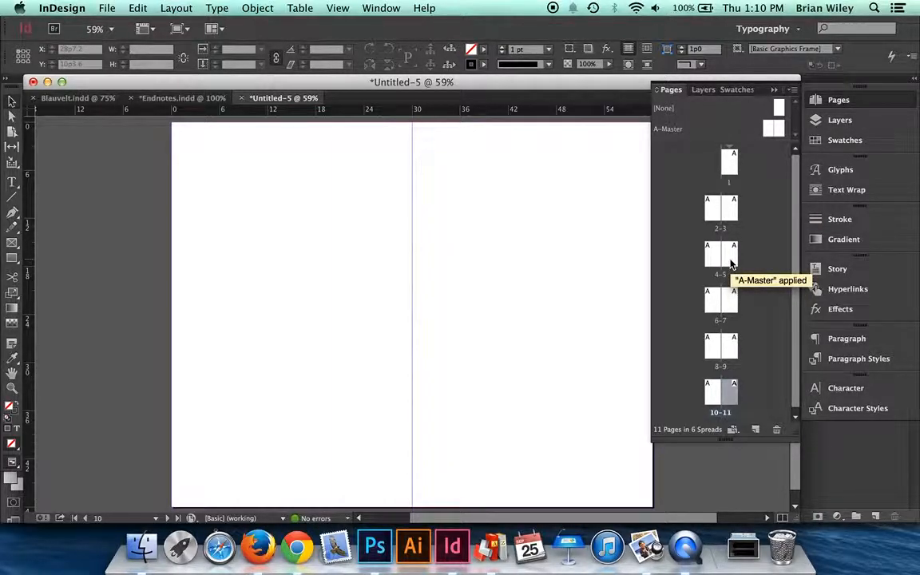
mouse_move(751, 281)
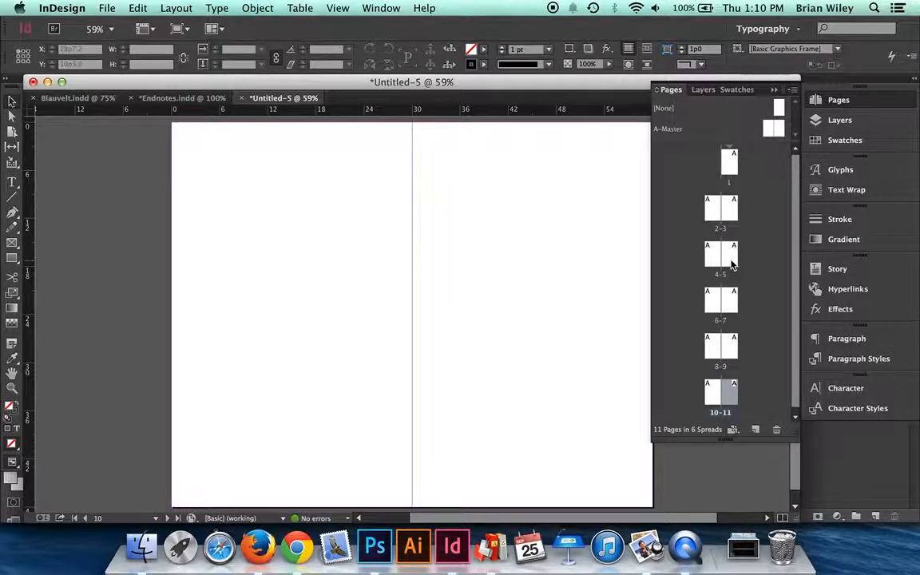
Turn off Allow Document Pages to Shuffle in the Pages panel menu.
left_click(774, 90)
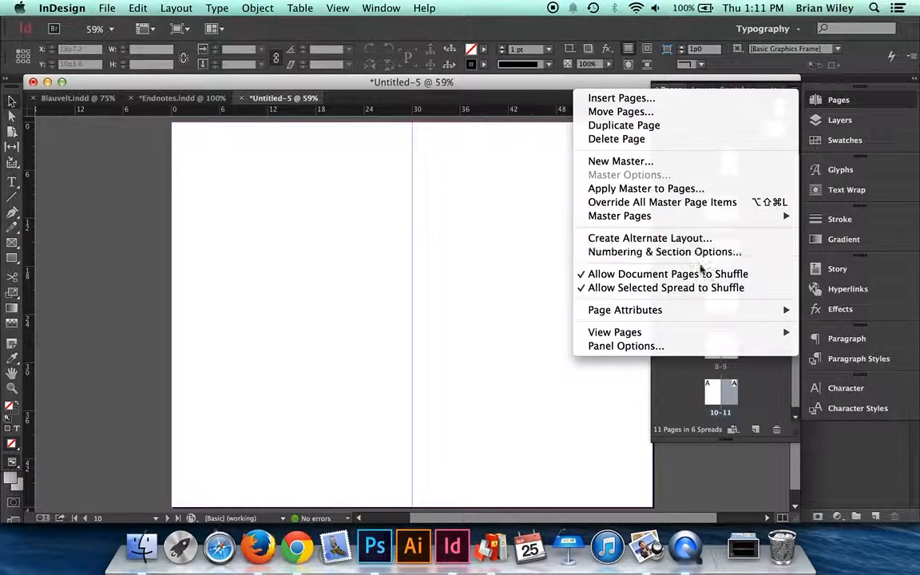
mouse_move(668, 274)
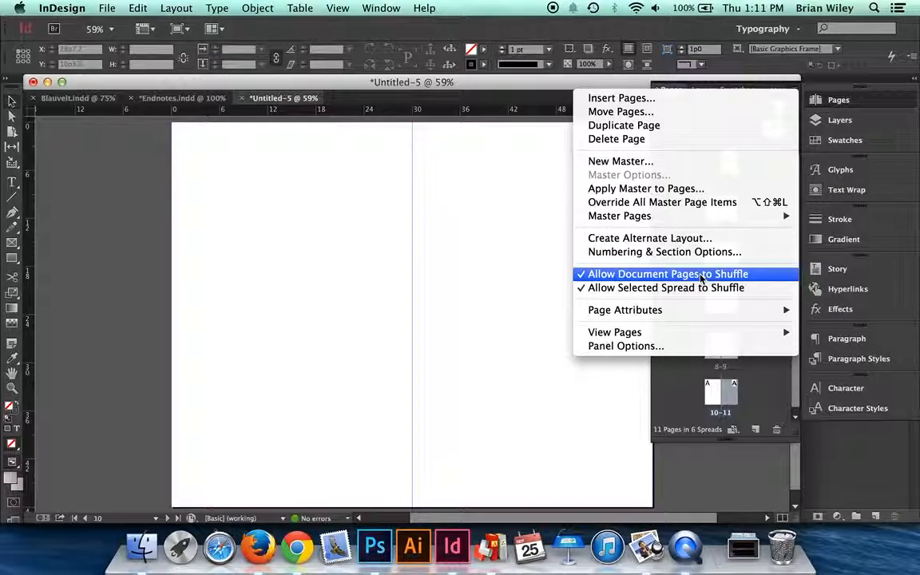
left_click(668, 274)
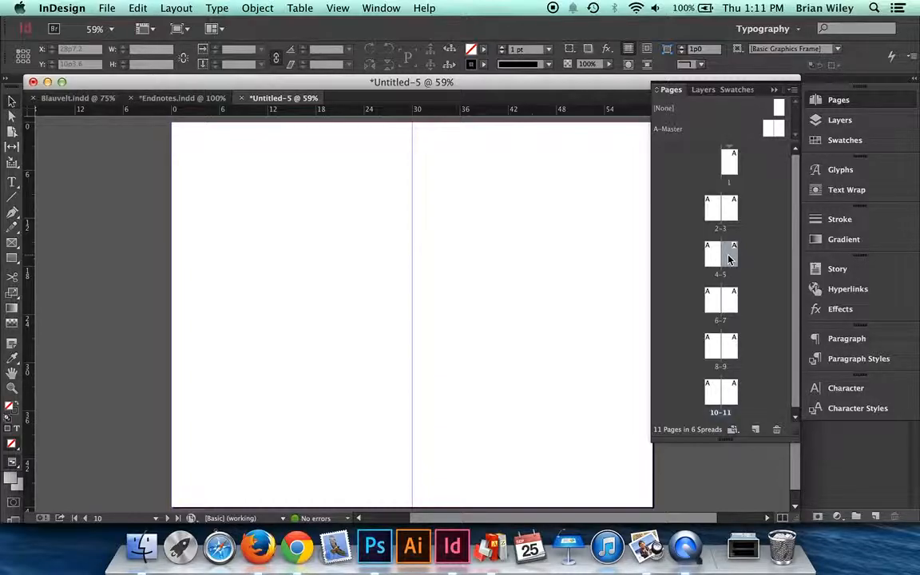
Start a new section at page 5 with page numbering starting at 1.
right_click(720, 256)
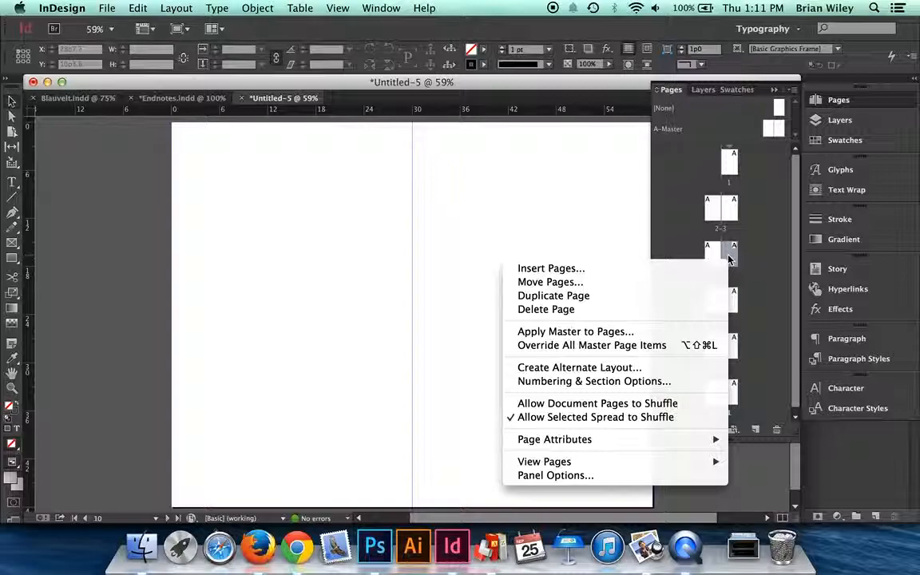
mouse_move(594, 381)
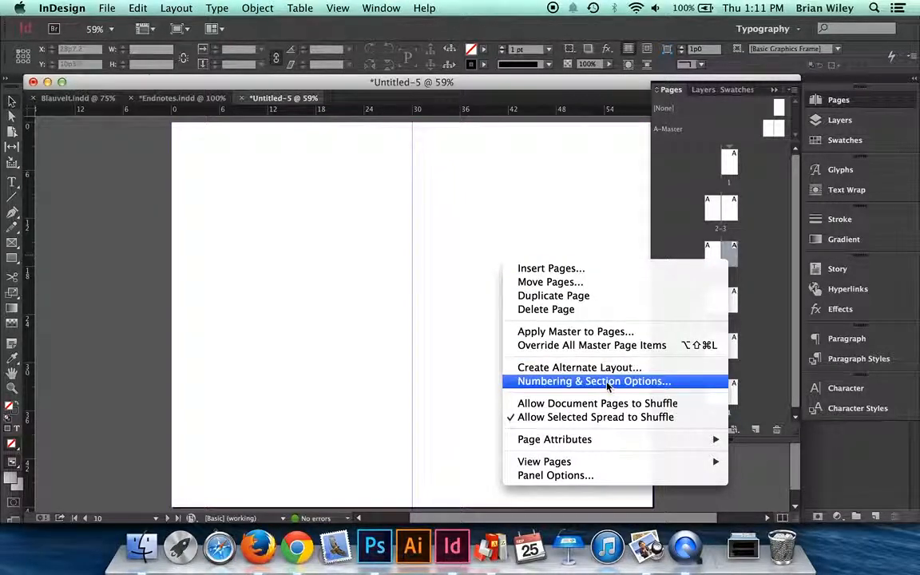
left_click(593, 381)
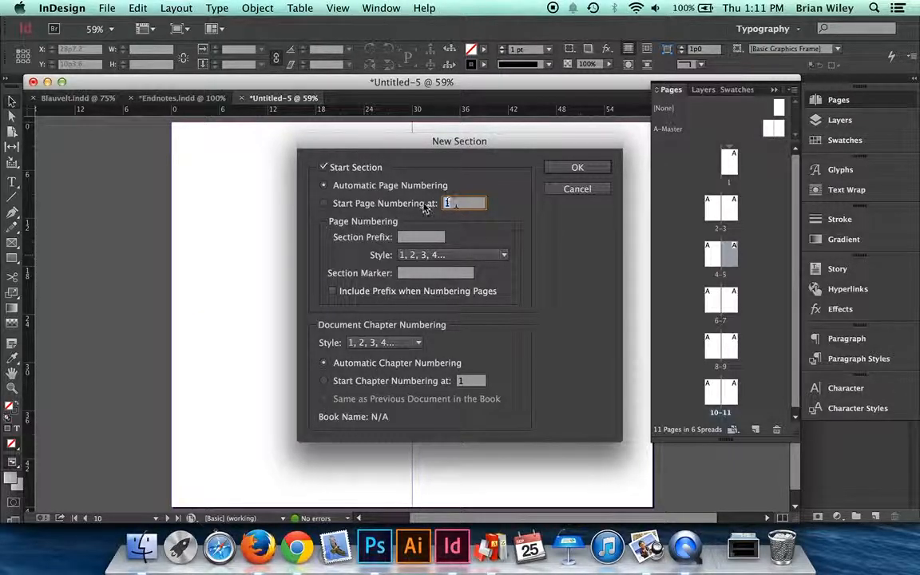
left_click(324, 203)
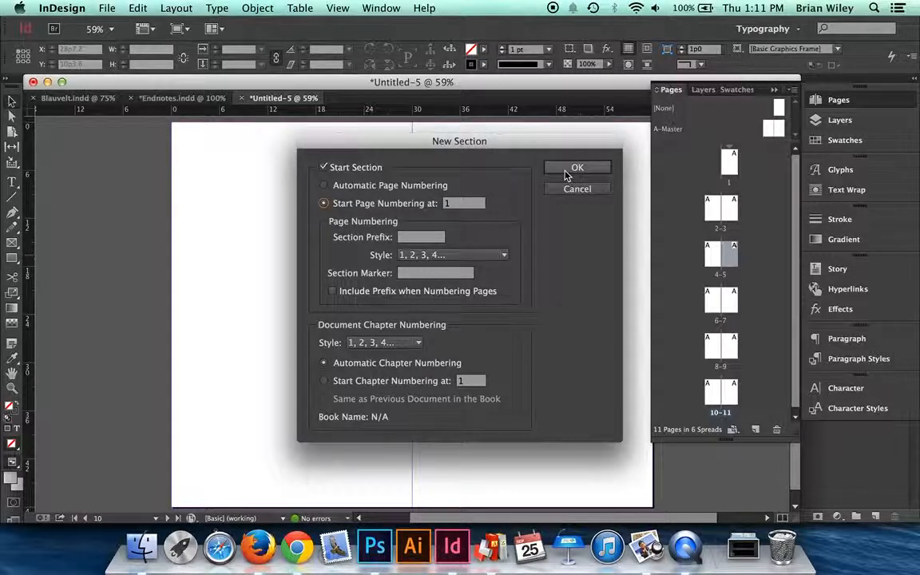
left_click(578, 167)
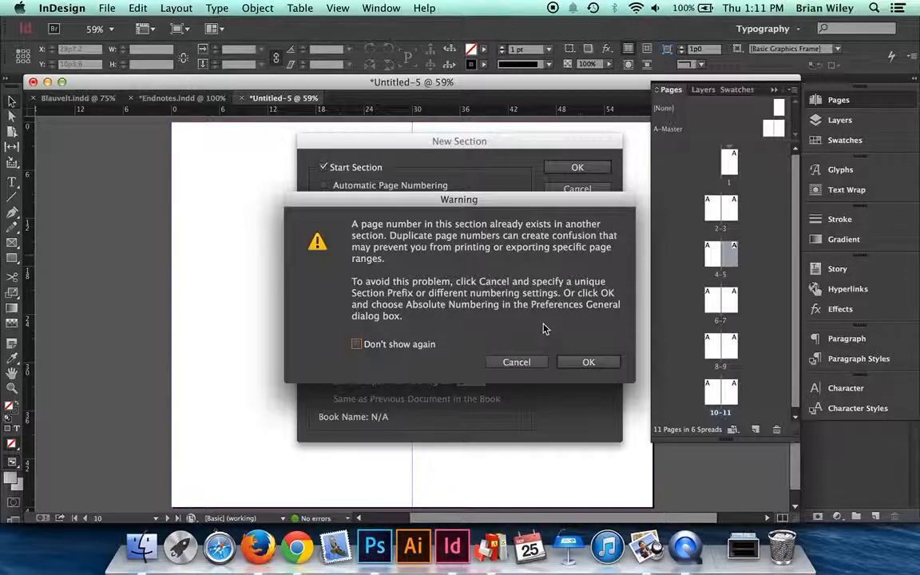
mouse_move(559, 347)
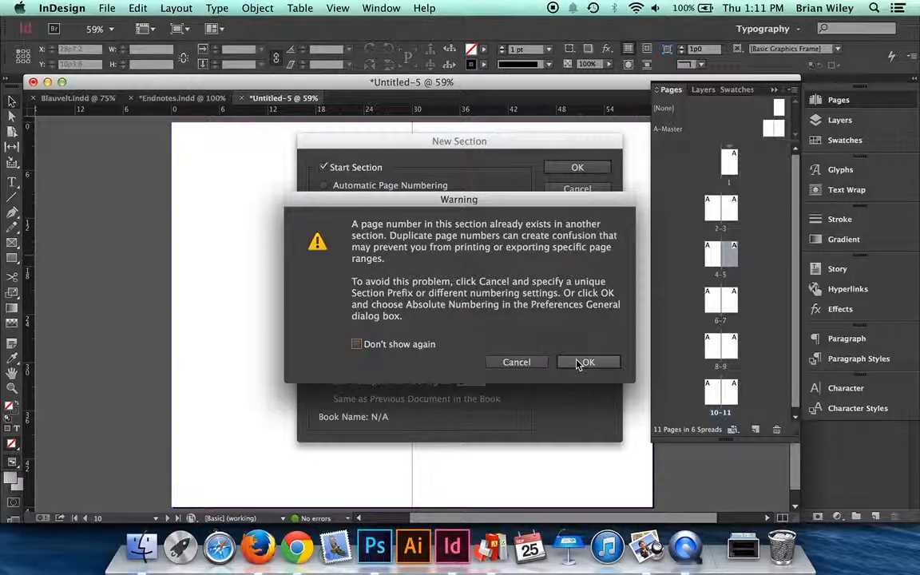
Accept the duplicate page number warning.
left_click(588, 362)
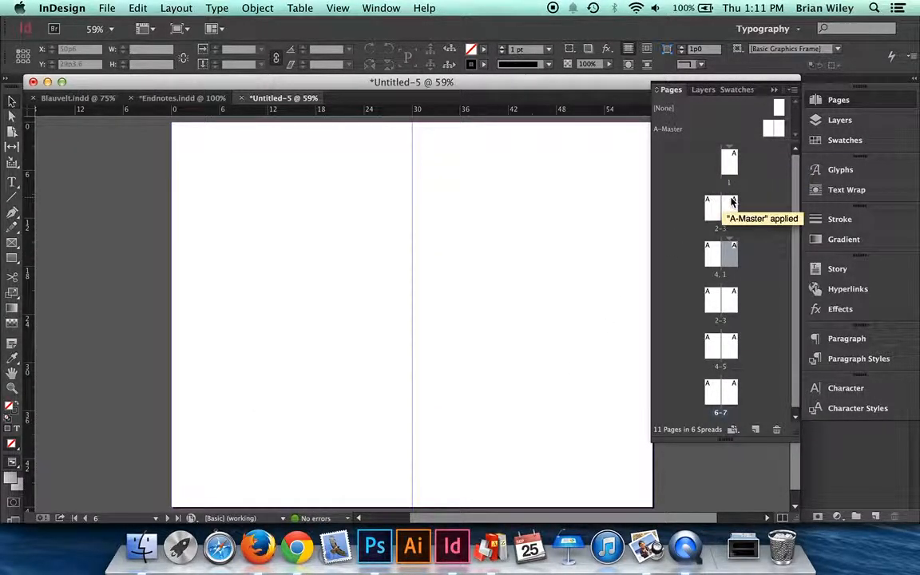
mouse_move(732, 268)
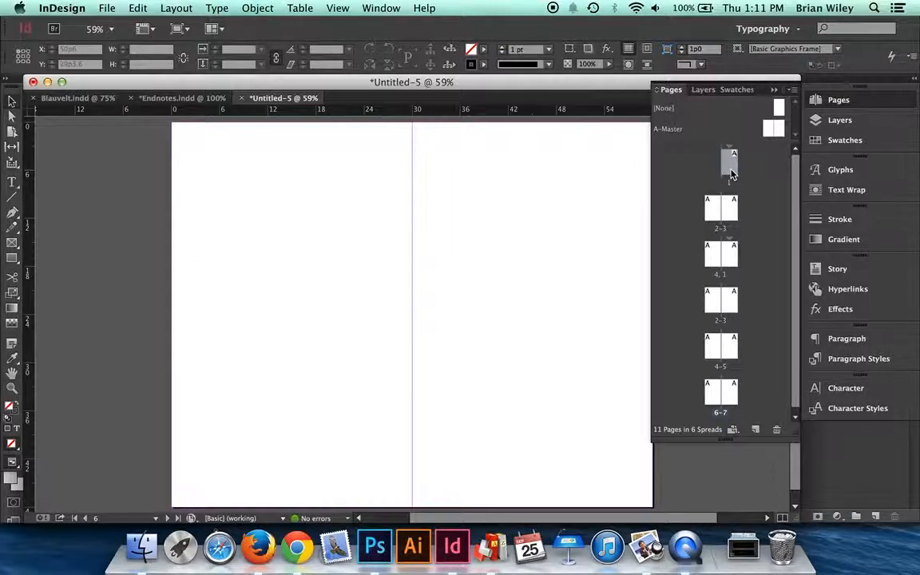
Set the first section's Section Prefix to 'BW' in Numbering & Section Options.
right_click(729, 164)
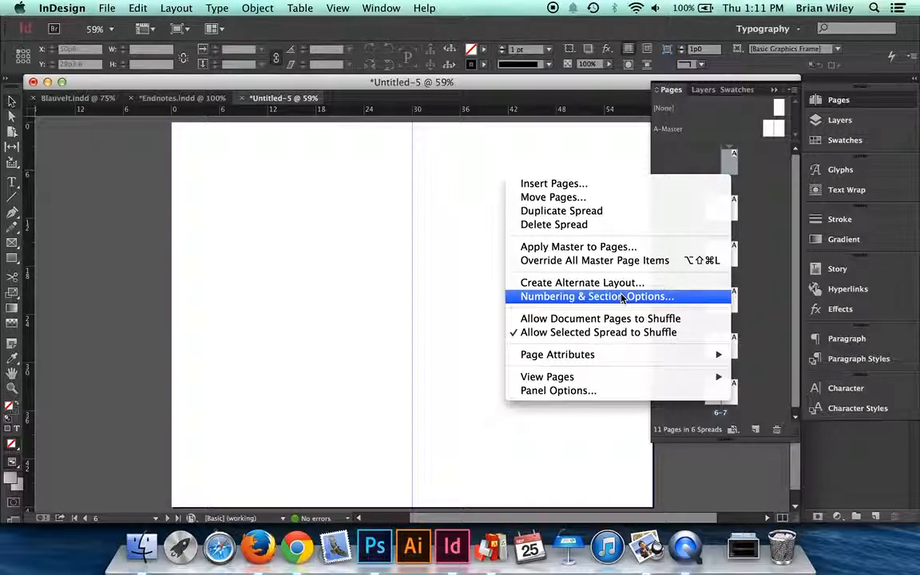
left_click(596, 297)
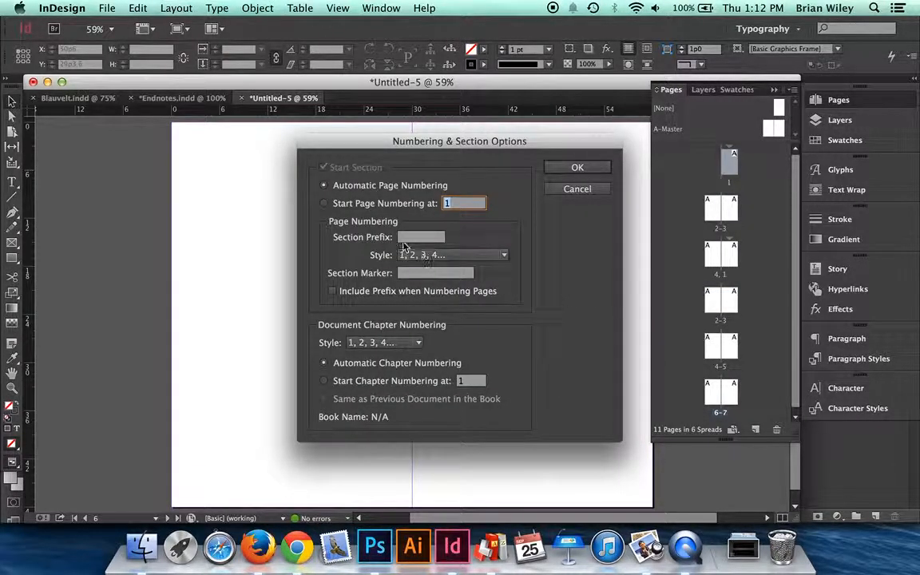
left_click(421, 237)
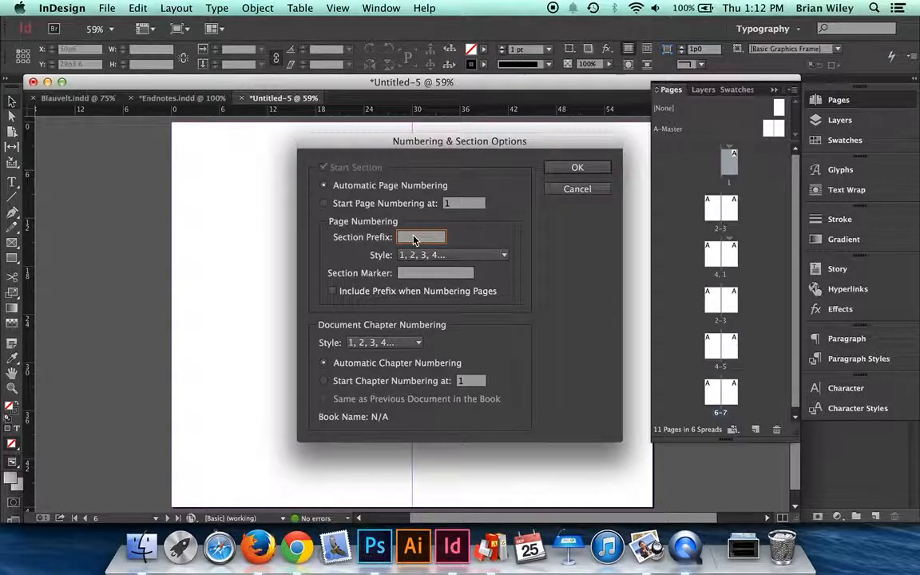
type("BW")
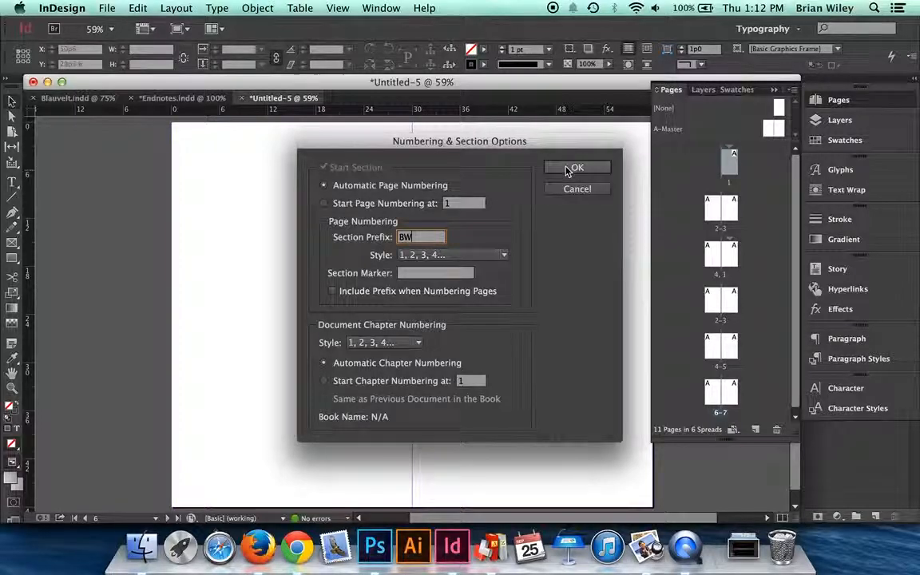
left_click(576, 167)
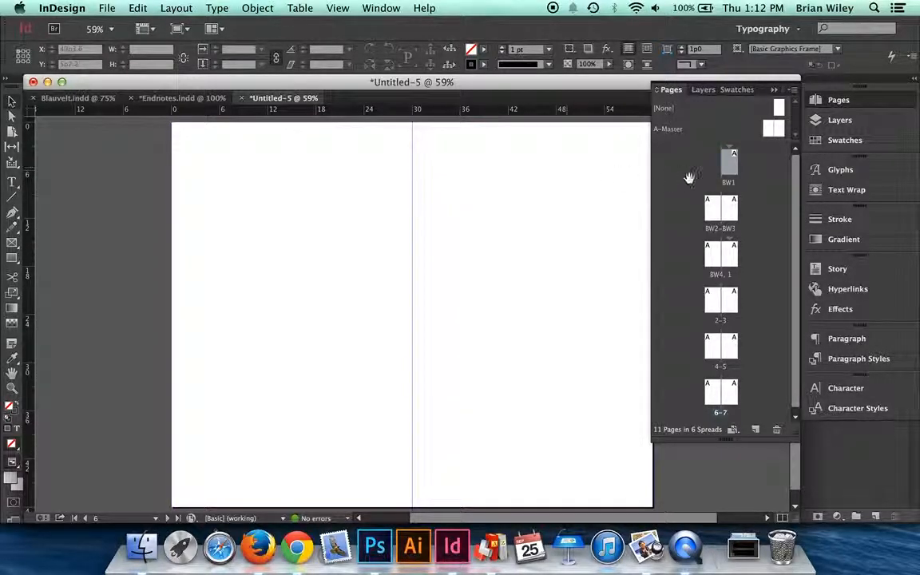
mouse_move(709, 217)
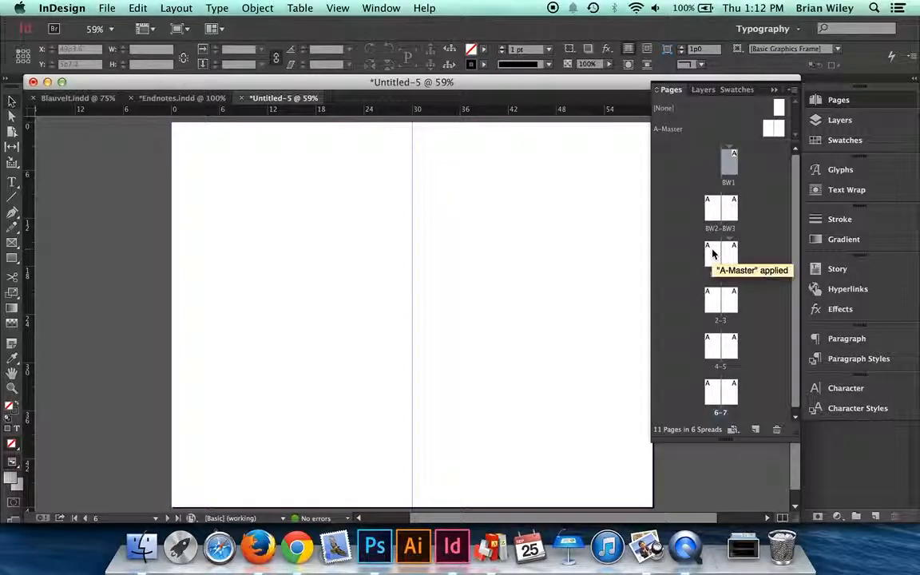
mouse_move(714, 264)
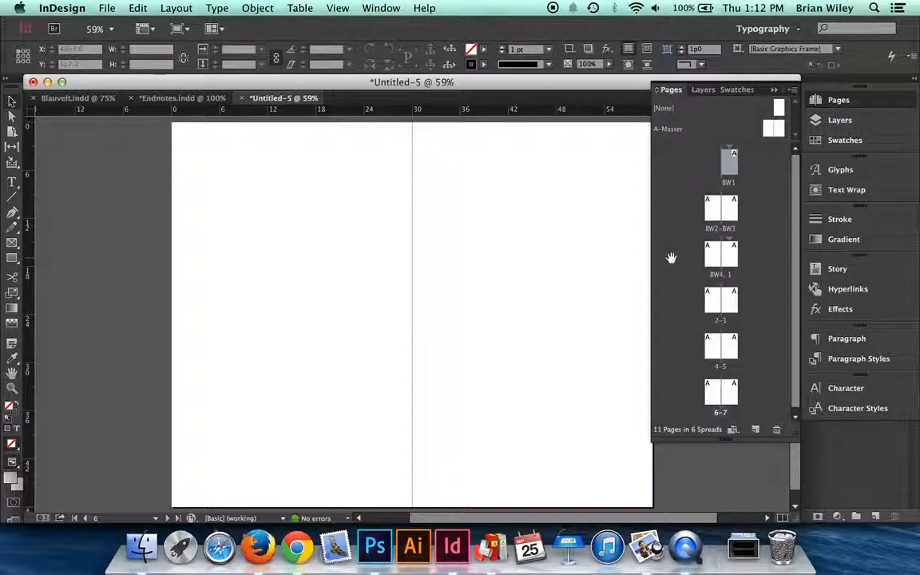
mouse_move(671, 245)
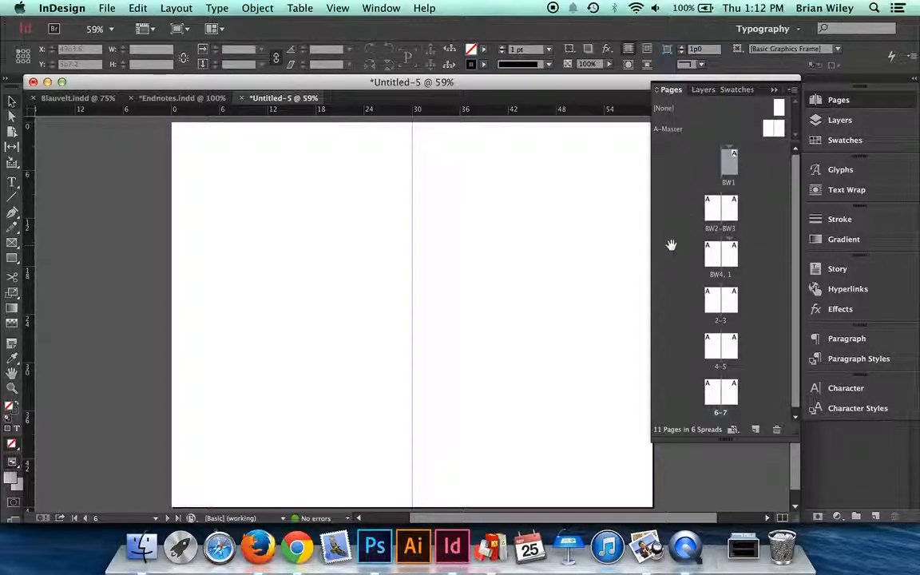
mouse_move(680, 293)
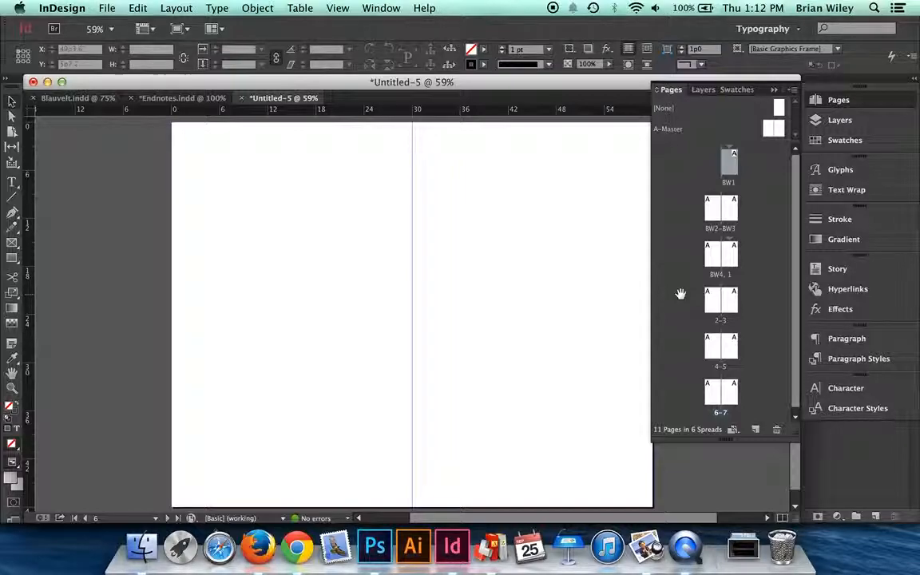